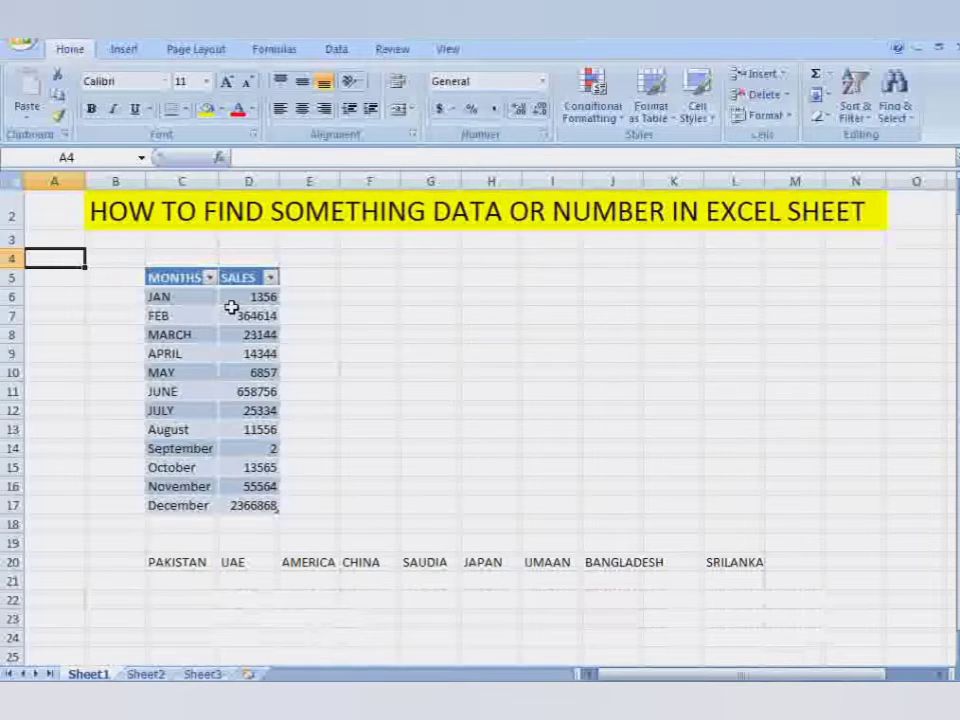
- Bring up the Find and Replace dialog with Ctrl+F over the sales worksheet
key("ctrl+f")
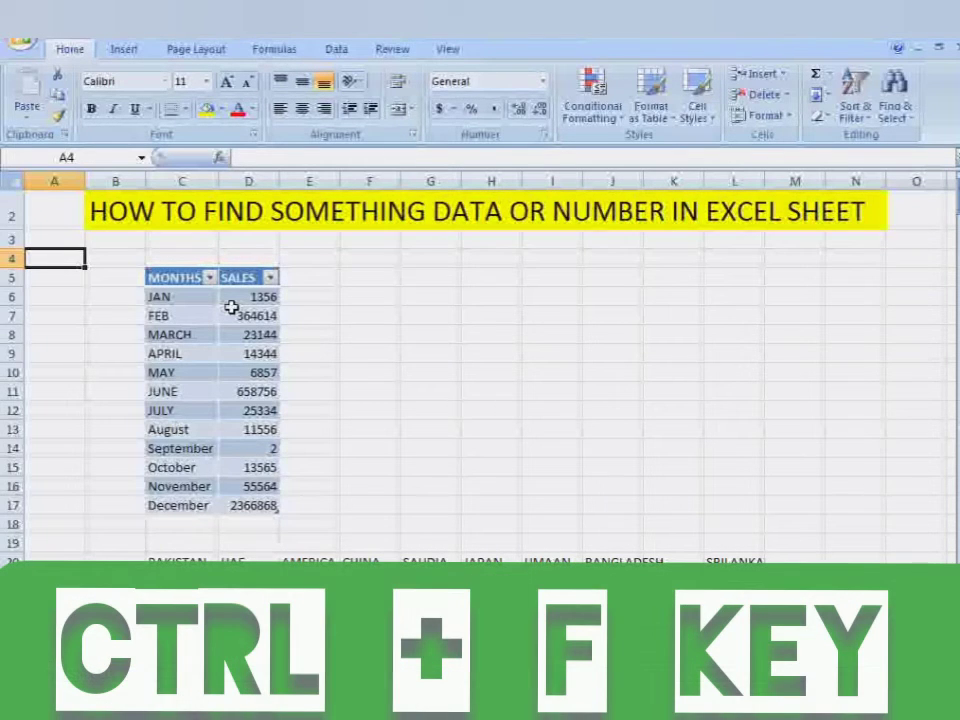
key("ctrl+f")
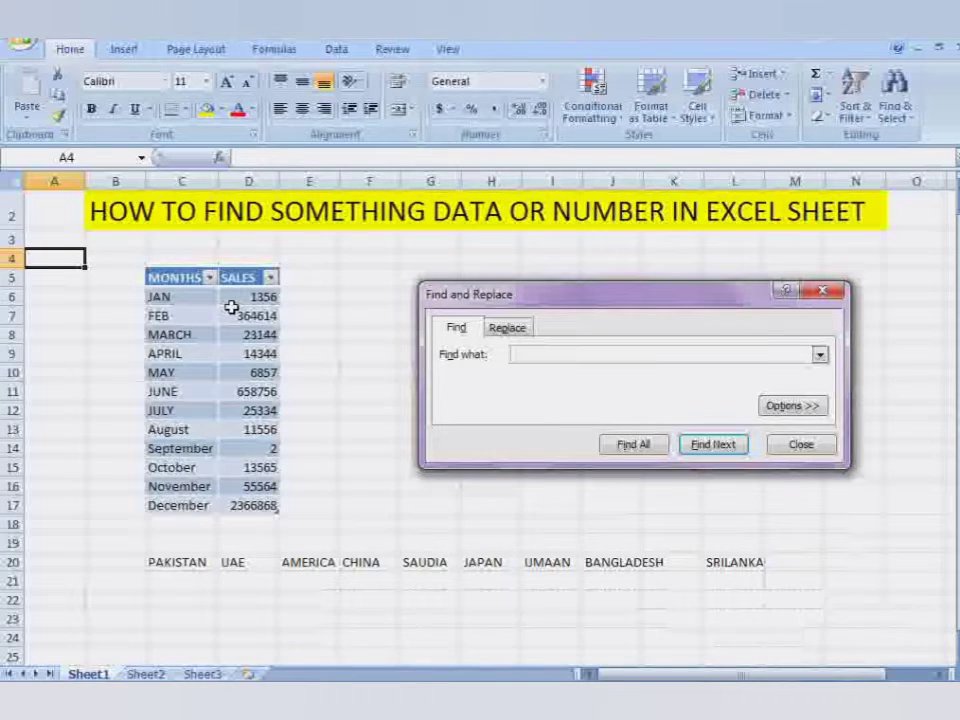
left_click(660, 354)
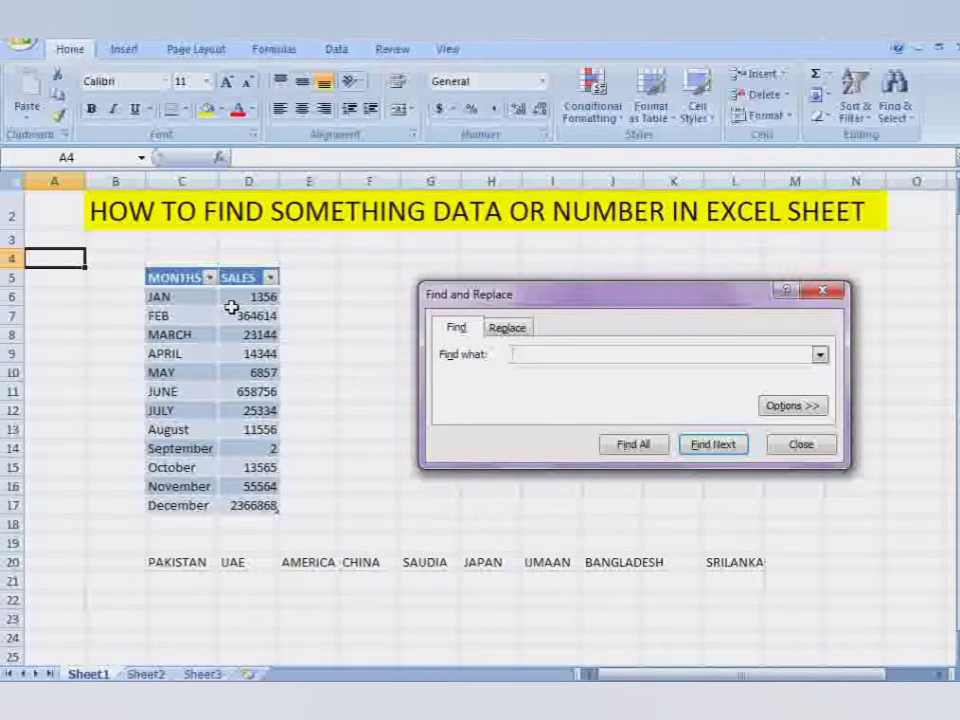
left_click(660, 354)
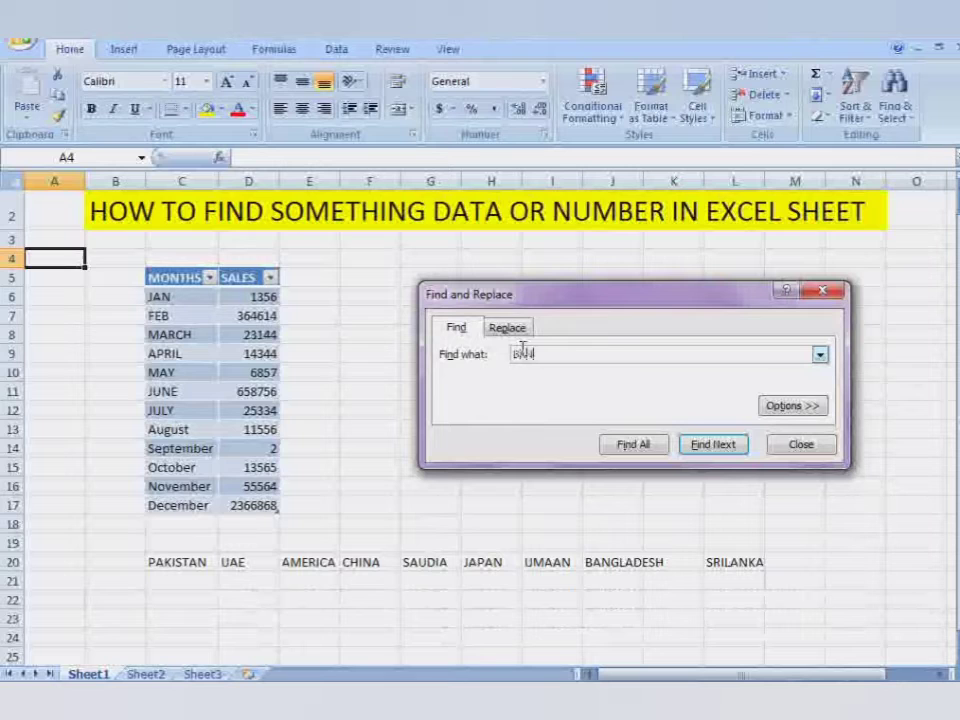
- Search for 'BANGLADESH' and jump to the matching cell J20 in the country row
type("BANGLADESH")
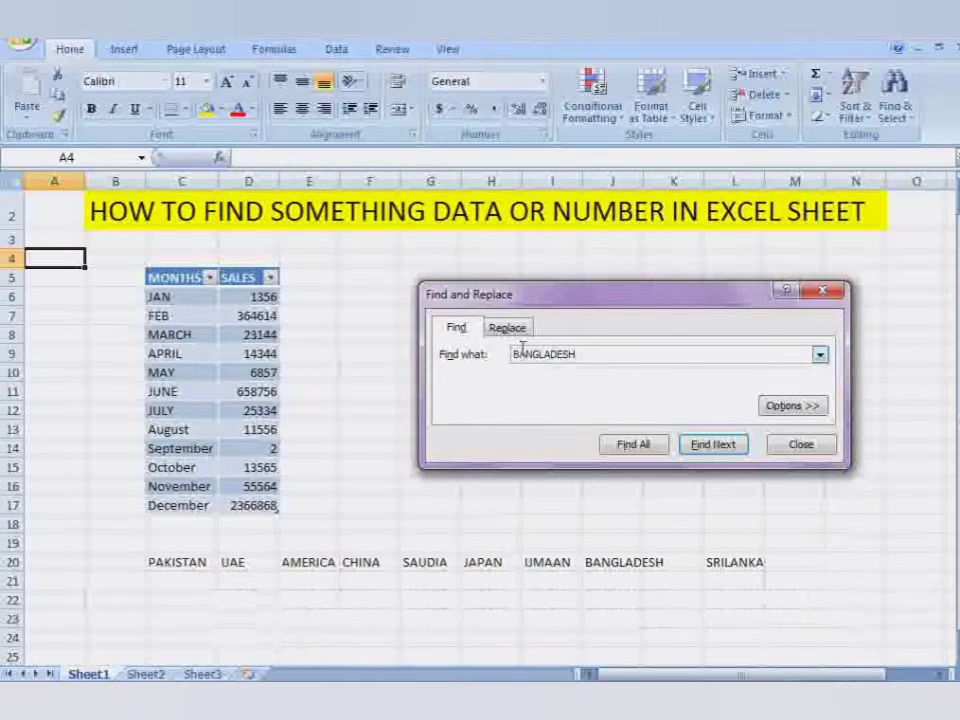
left_click(664, 352)
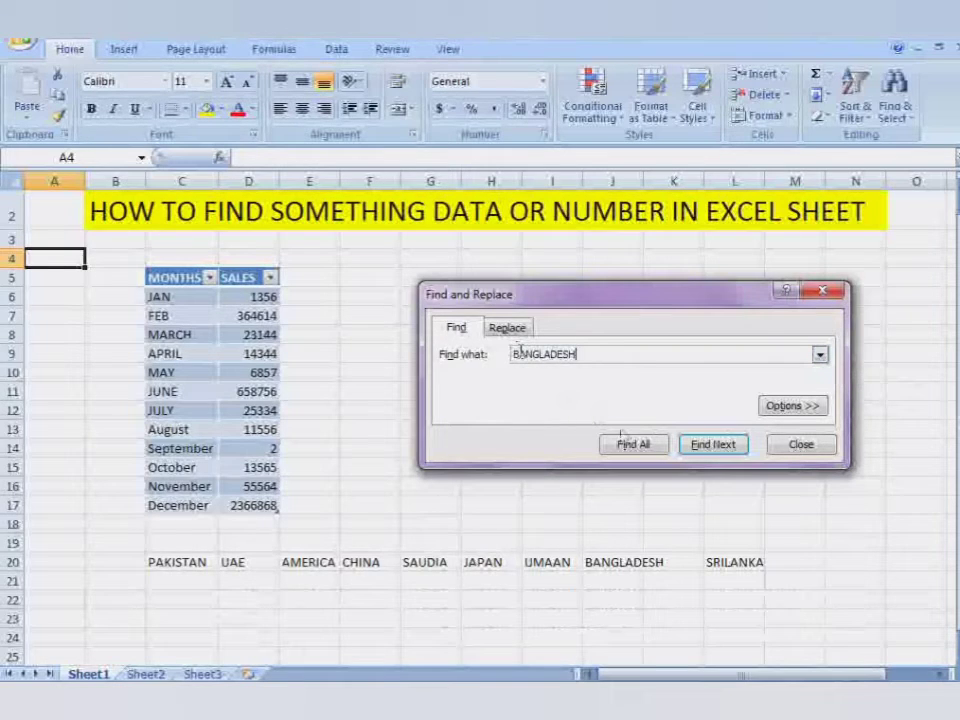
left_click(712, 444)
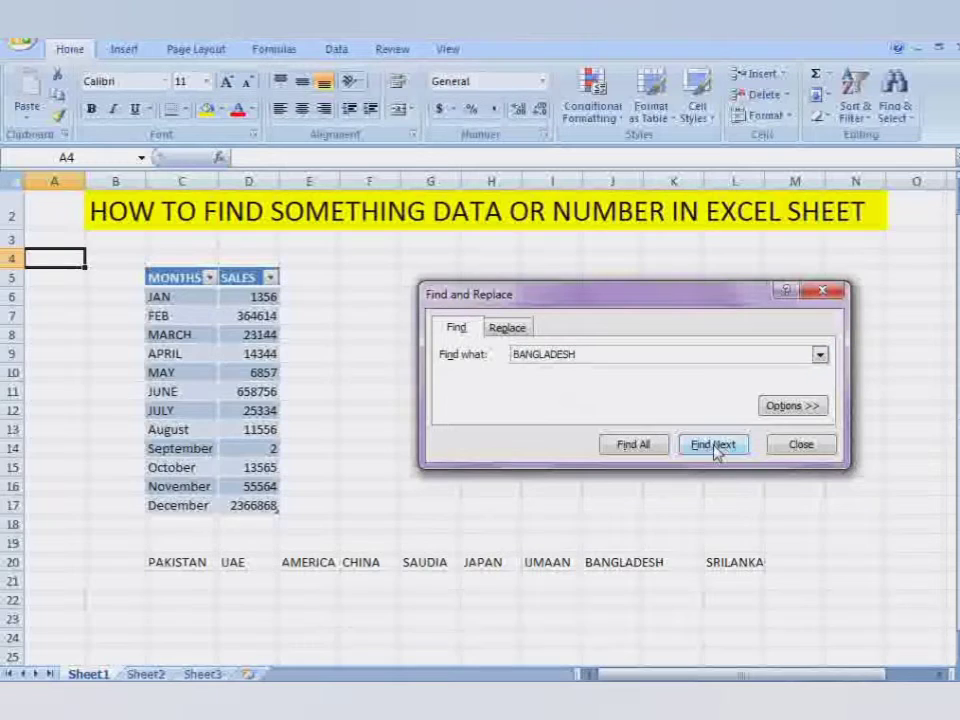
left_click(712, 444)
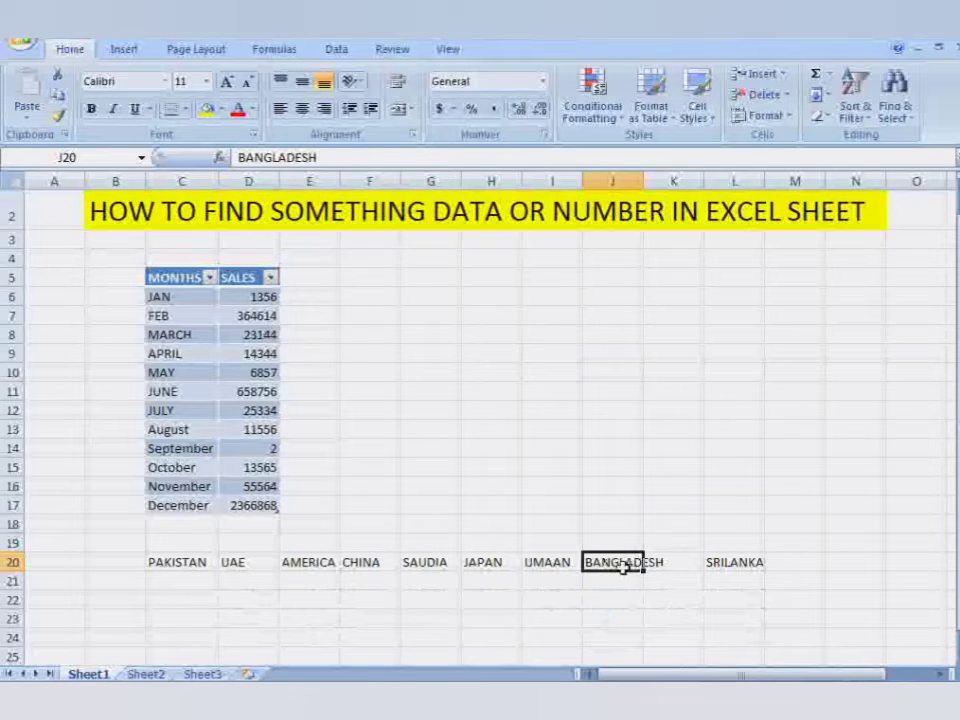
mouse_move(648, 584)
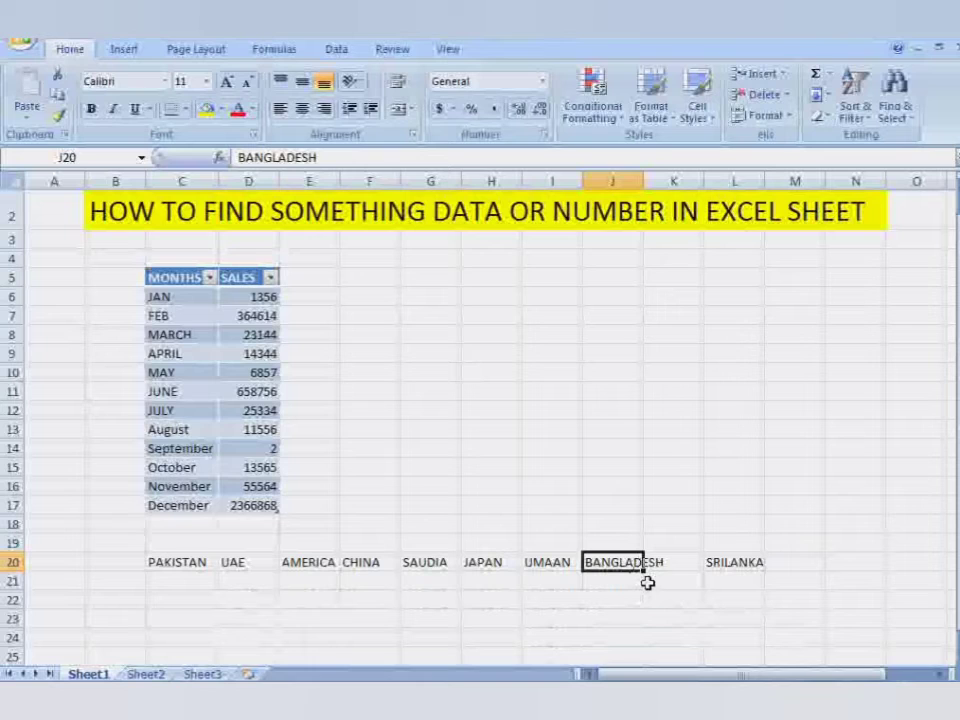